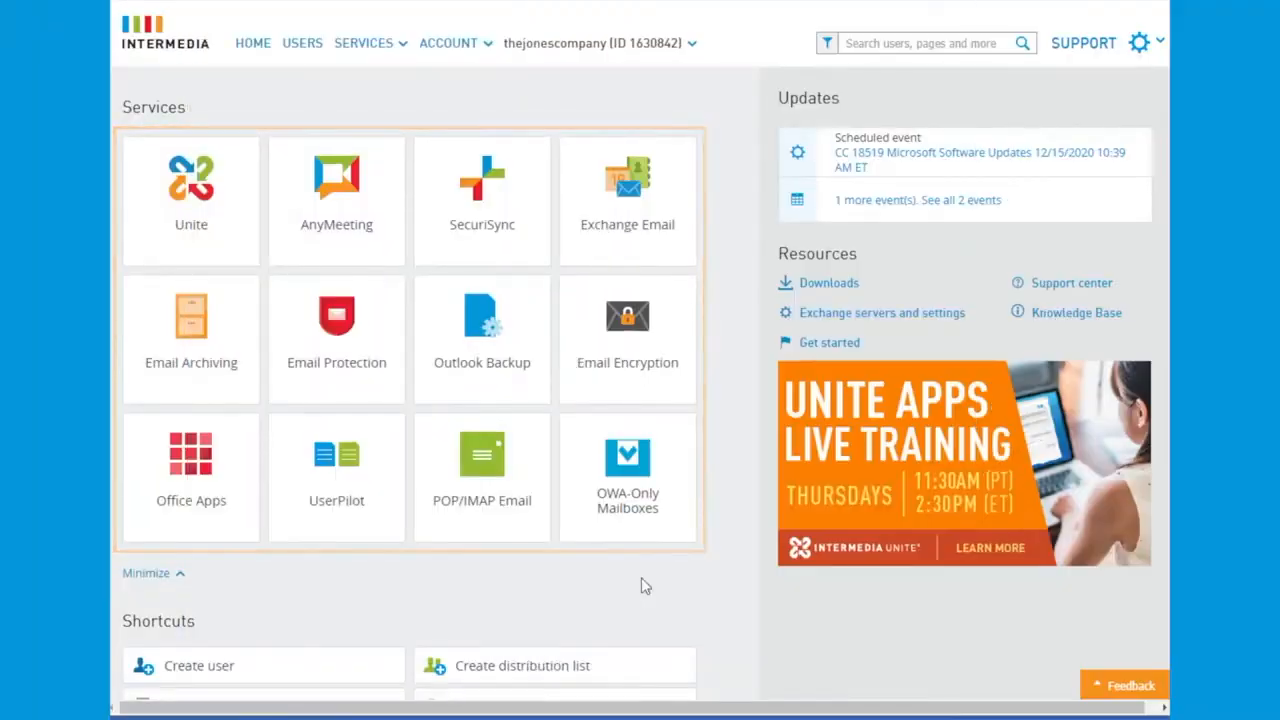
# - Open the Unite service administration from the Services dashboard tile
pyautogui.click(192, 190)
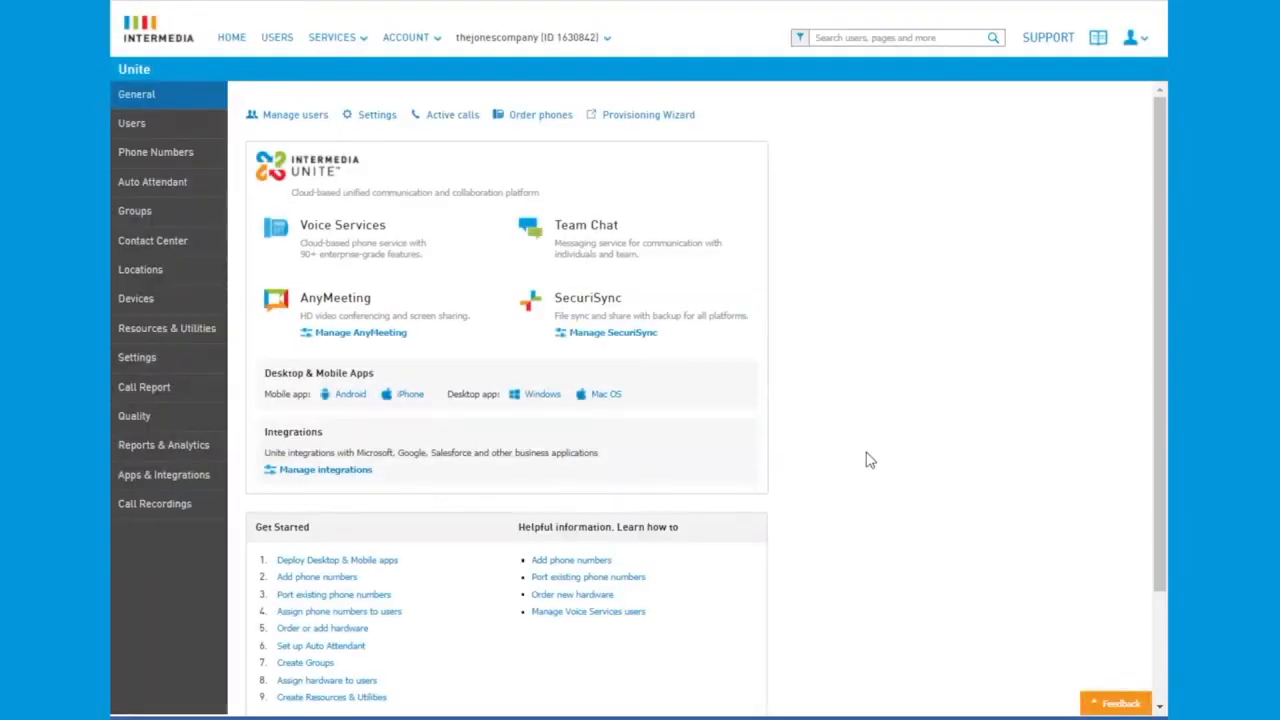
pyautogui.click(648, 114)
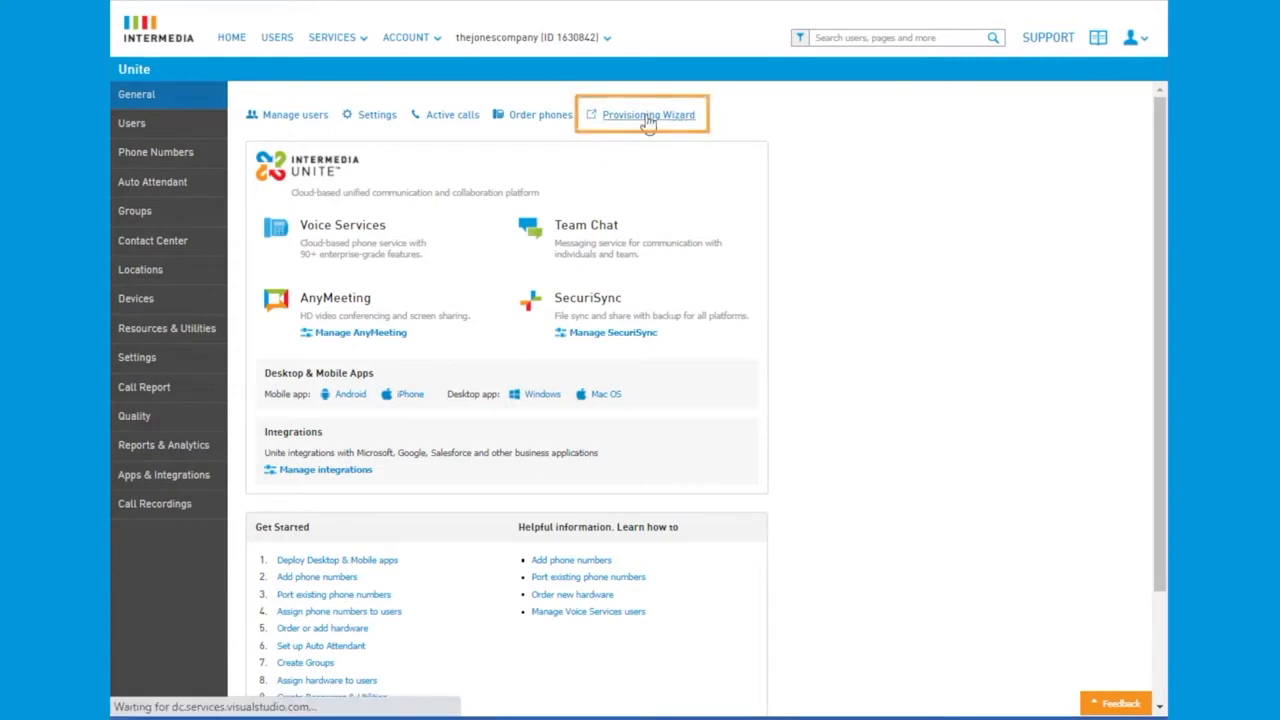
pyautogui.click(648, 114)
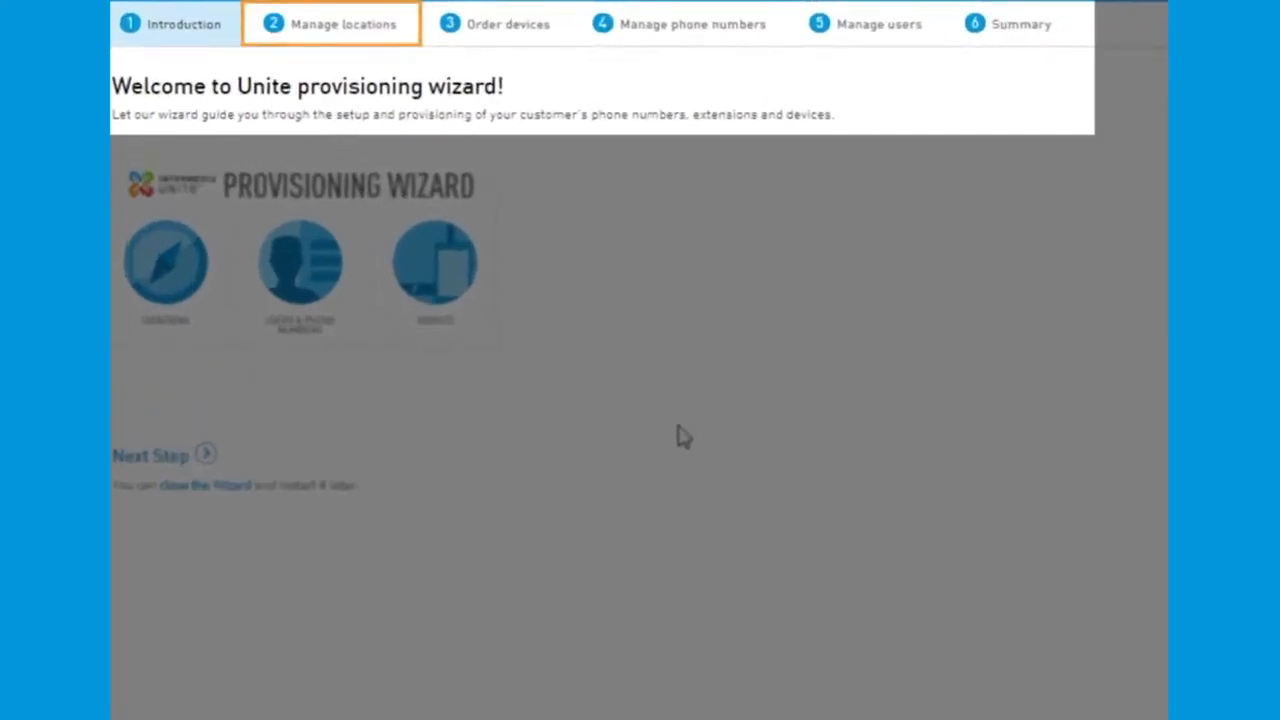
pyautogui.click(692, 24)
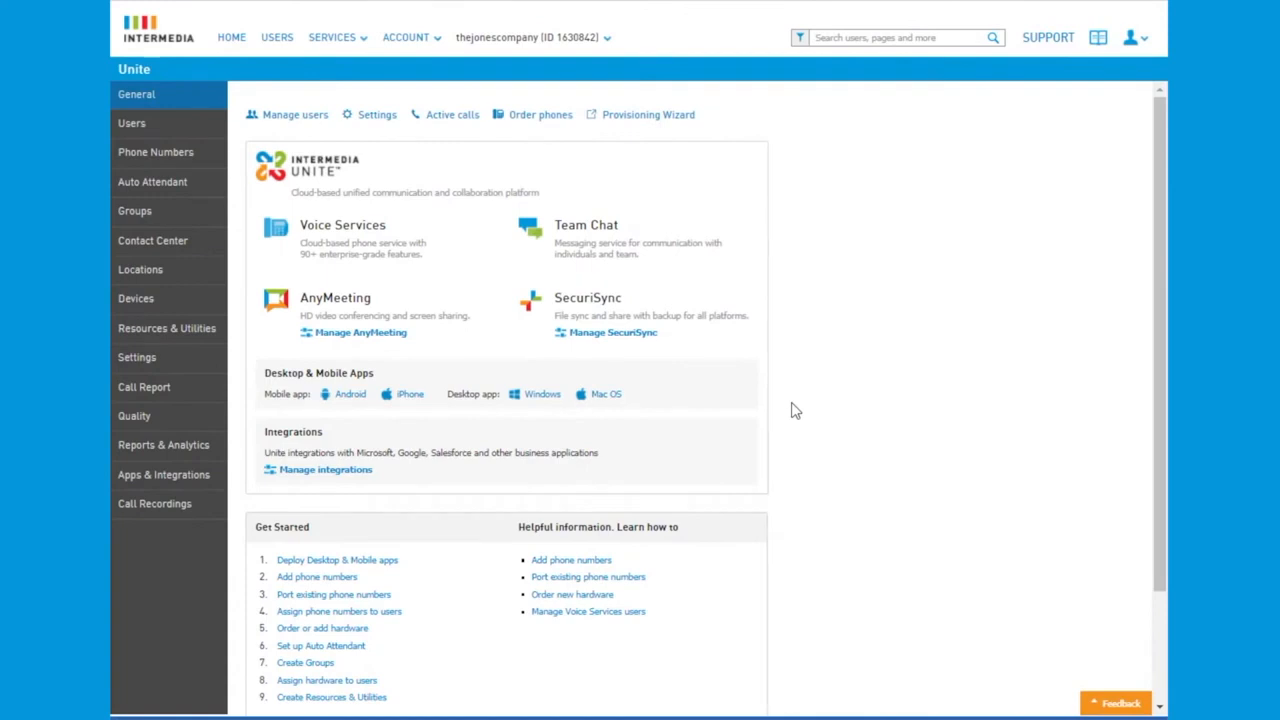
pyautogui.moveTo(152, 180)
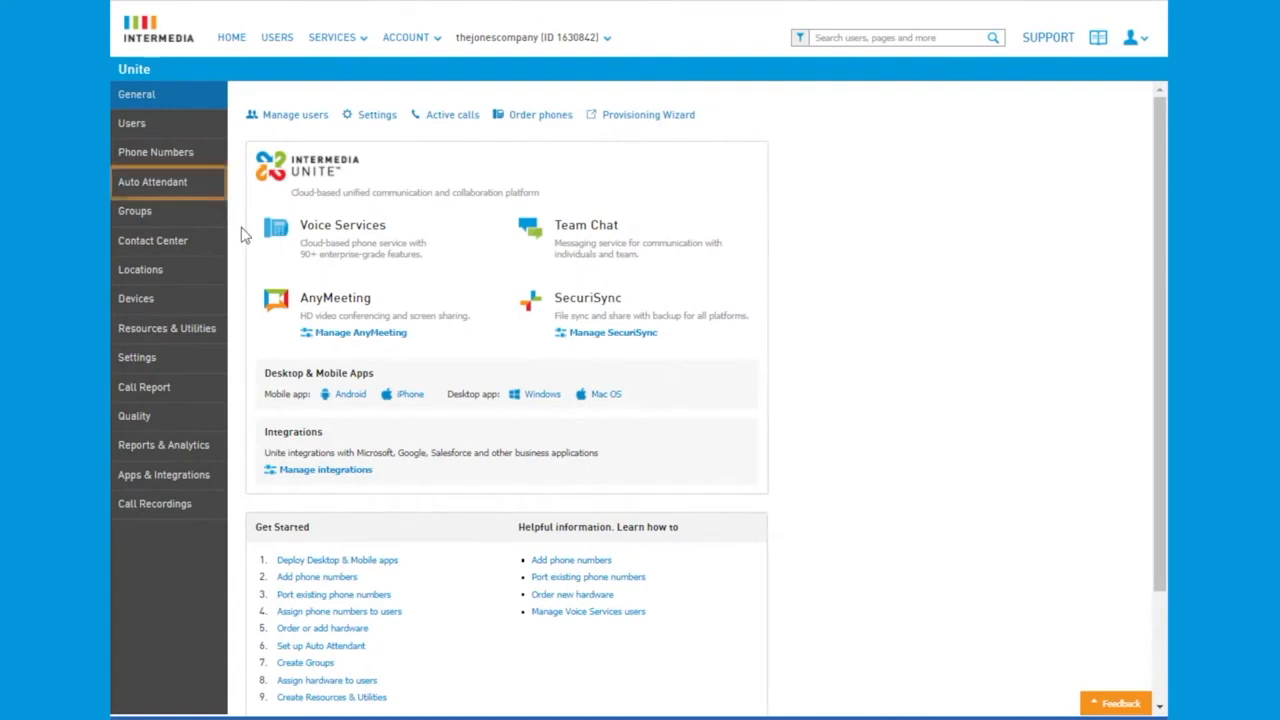
# - In the Sales auto attendant's Business hours, move the Working hours menu above lunch
pyautogui.click(152, 180)
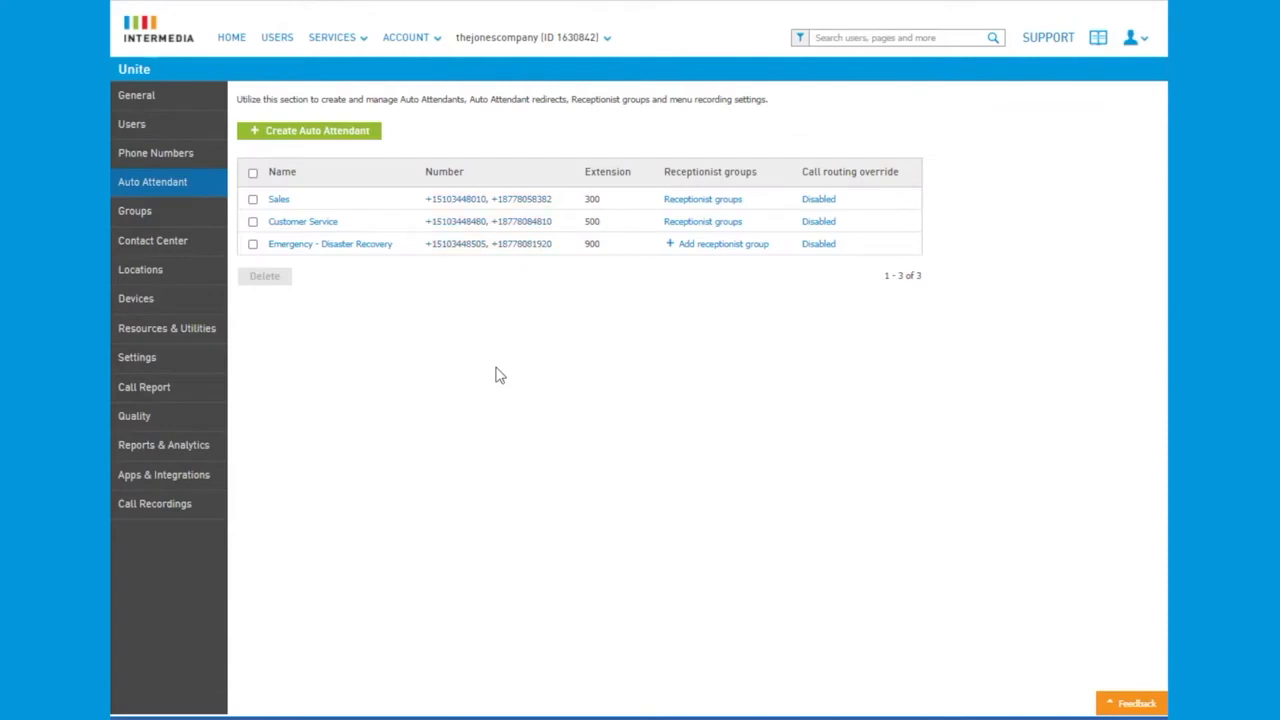
pyautogui.click(278, 198)
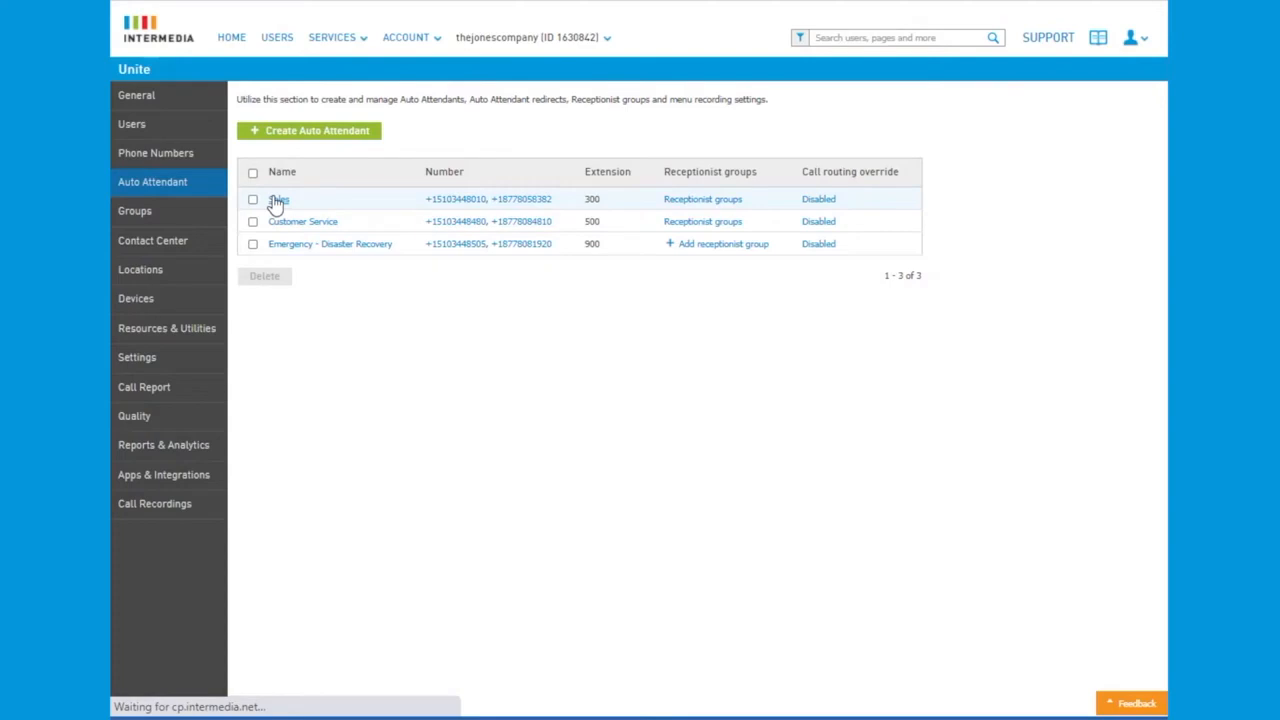
pyautogui.click(278, 200)
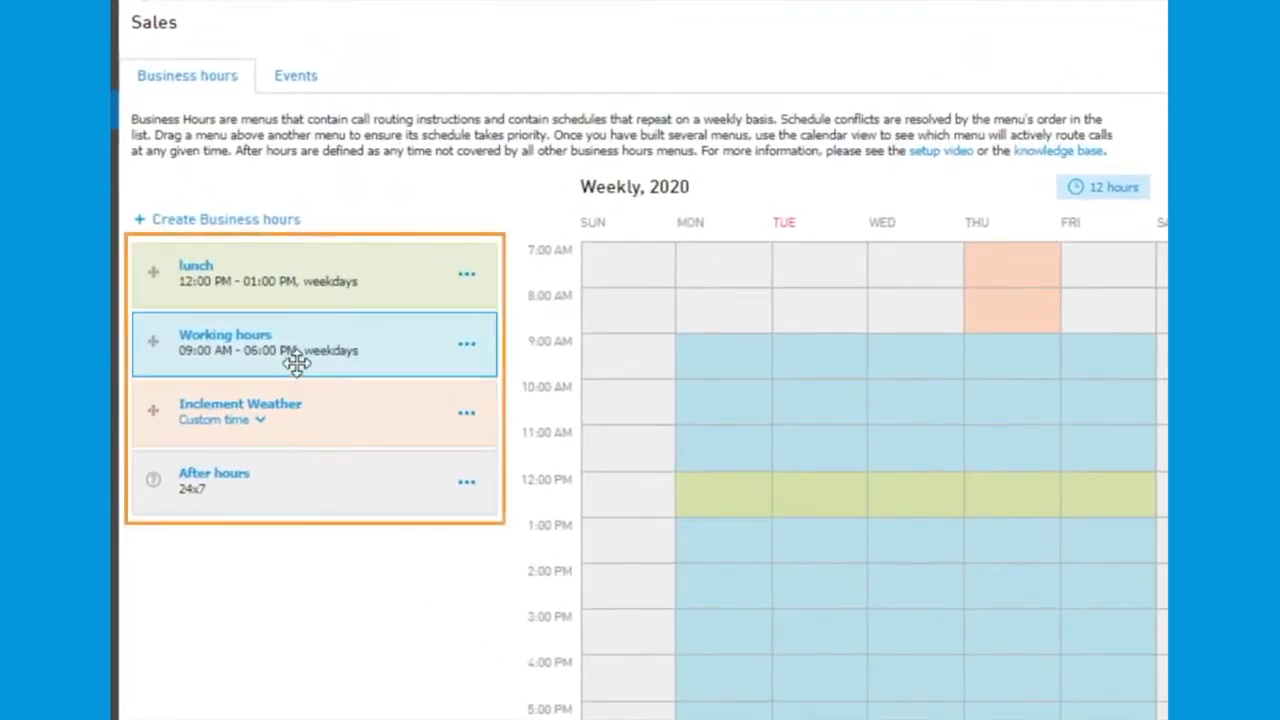
pyautogui.moveTo(300, 344); pyautogui.dragTo(300, 264)
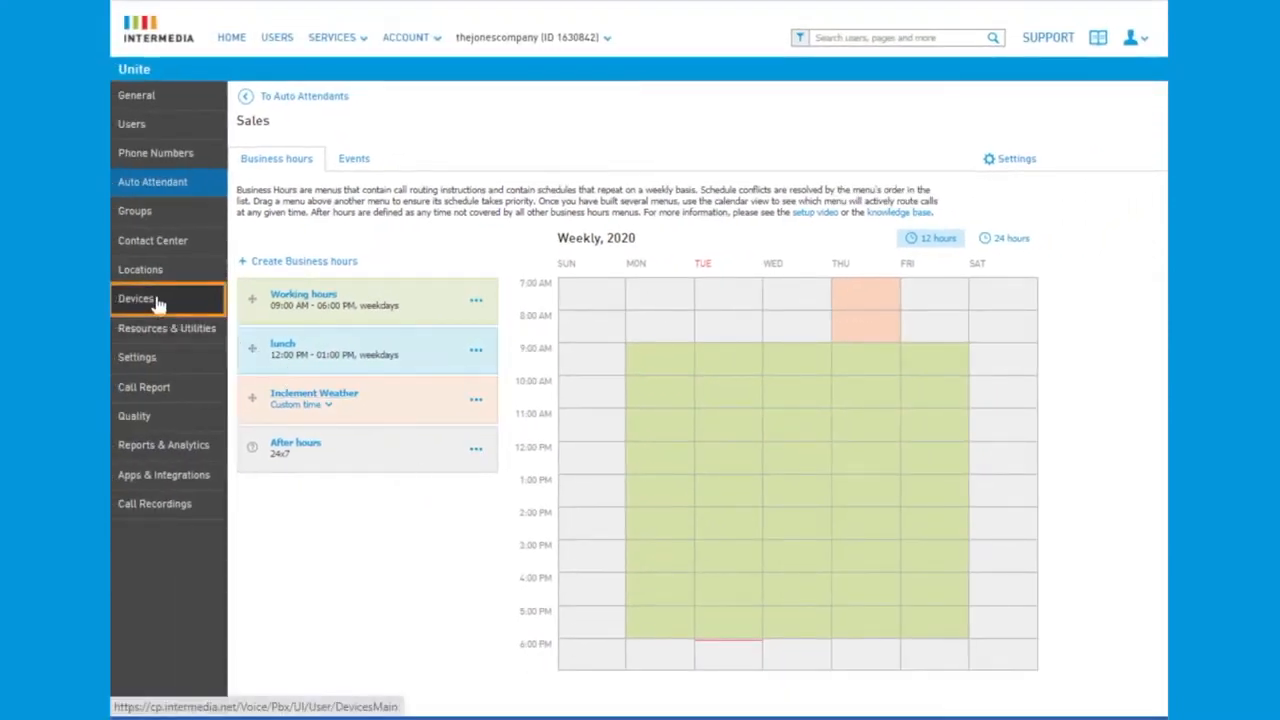
# - From the Devices list, start purchasing a new device to reach the phone and headset catalog
pyautogui.click(136, 298)
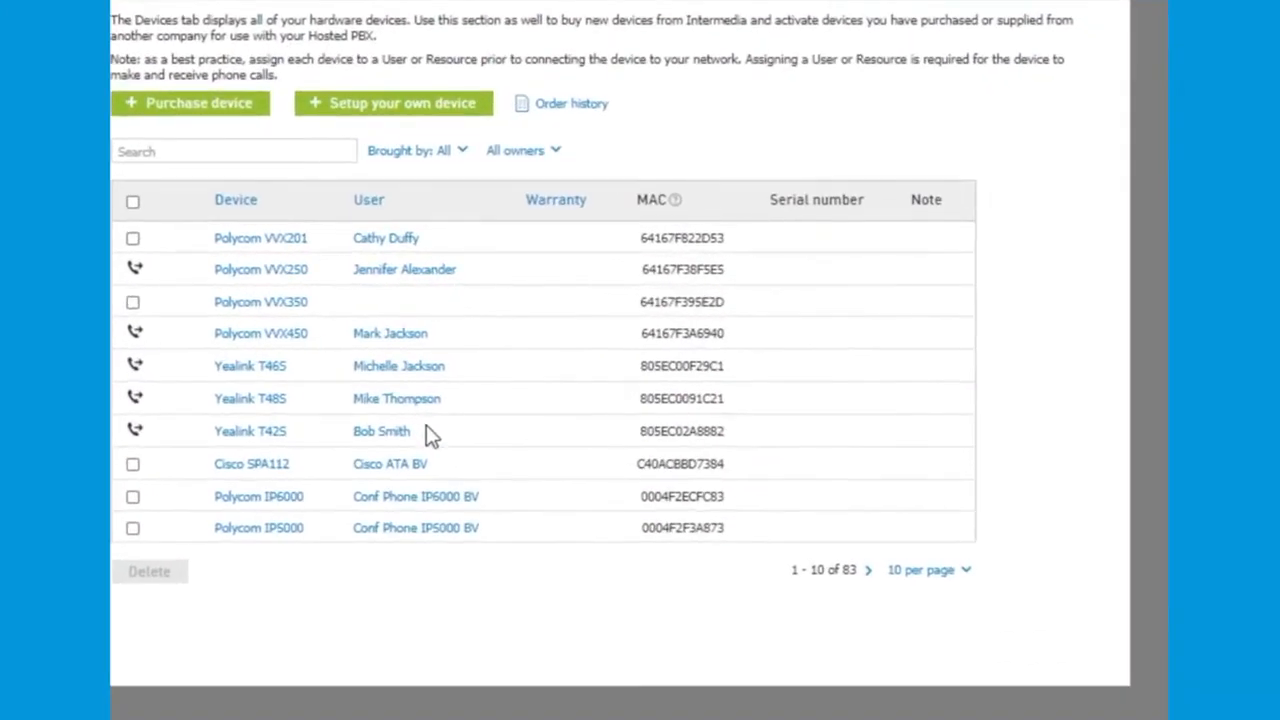
pyautogui.moveTo(270, 276)
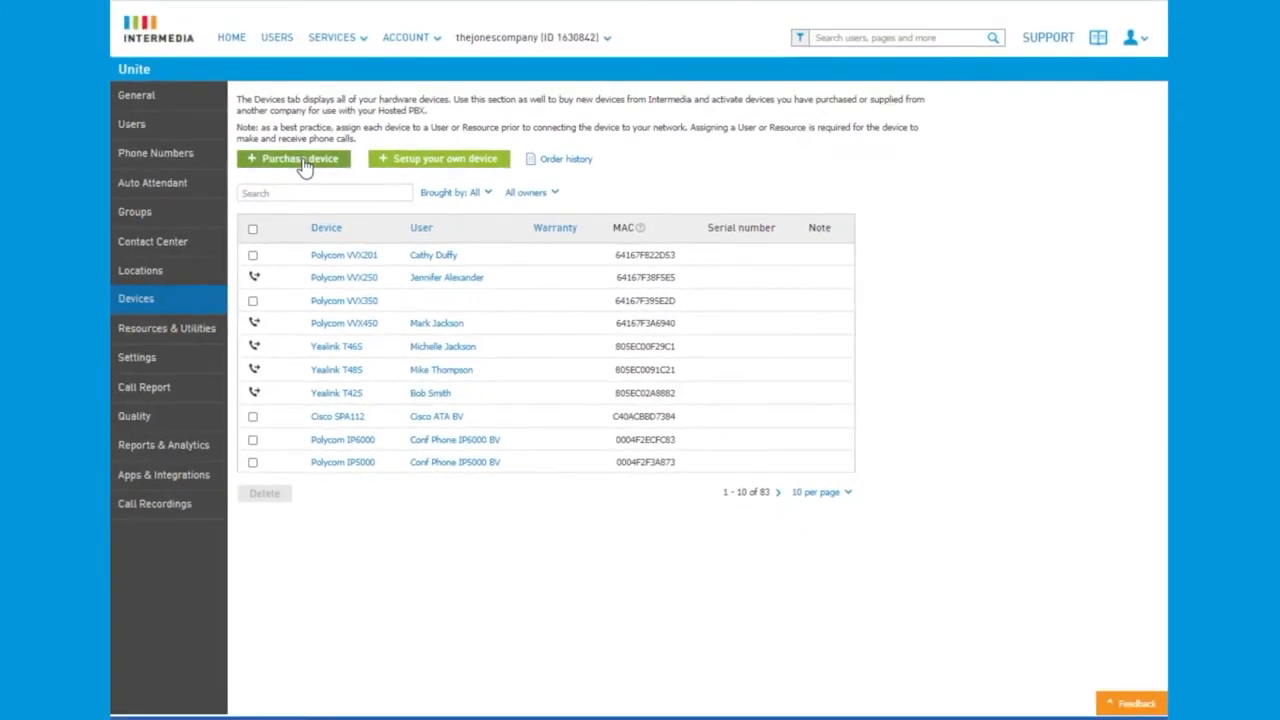
pyautogui.click(292, 158)
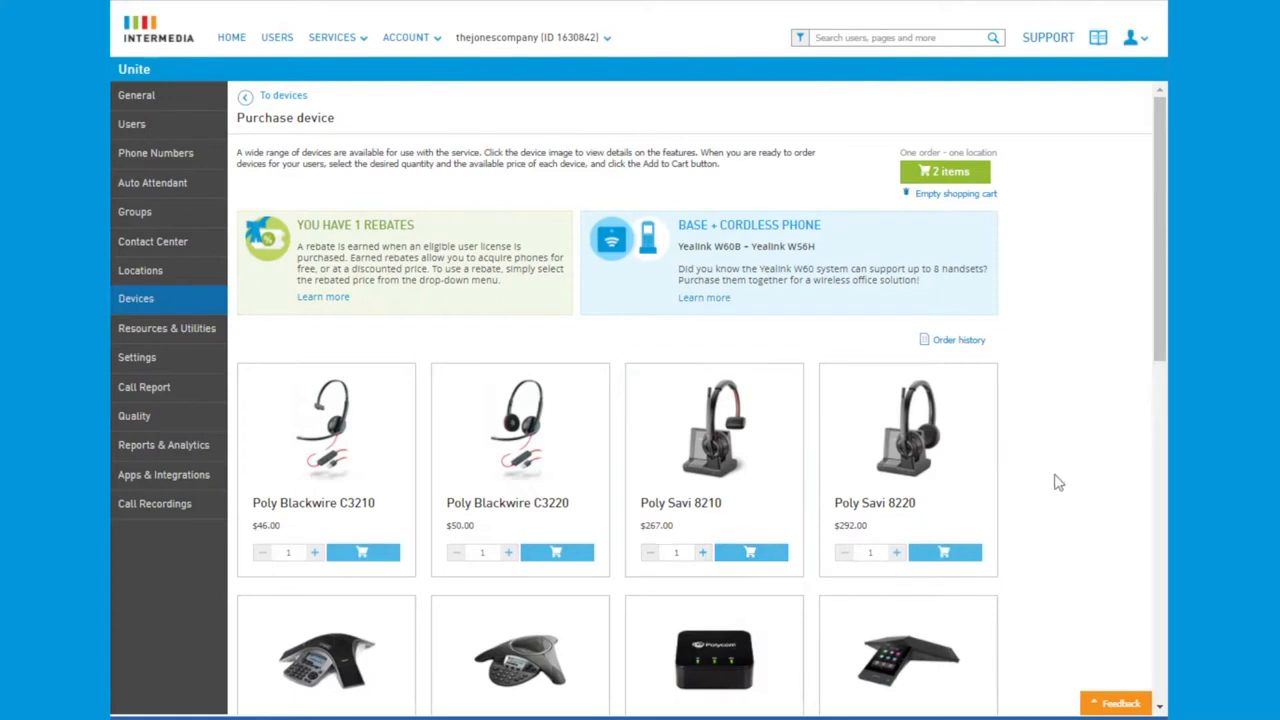
pyautogui.moveTo(150, 416)
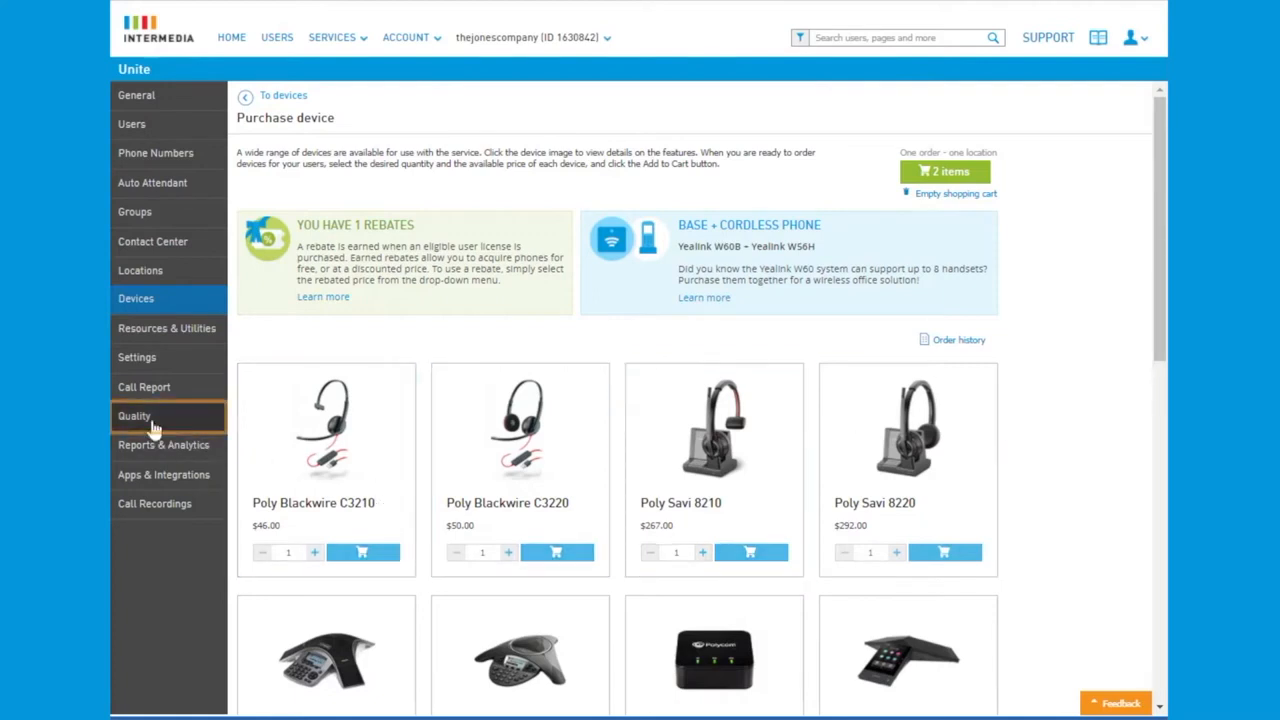
# - On the Quality page, list the last 30 days' calls and view one inbound call's QoS analysis
pyautogui.click(134, 414)
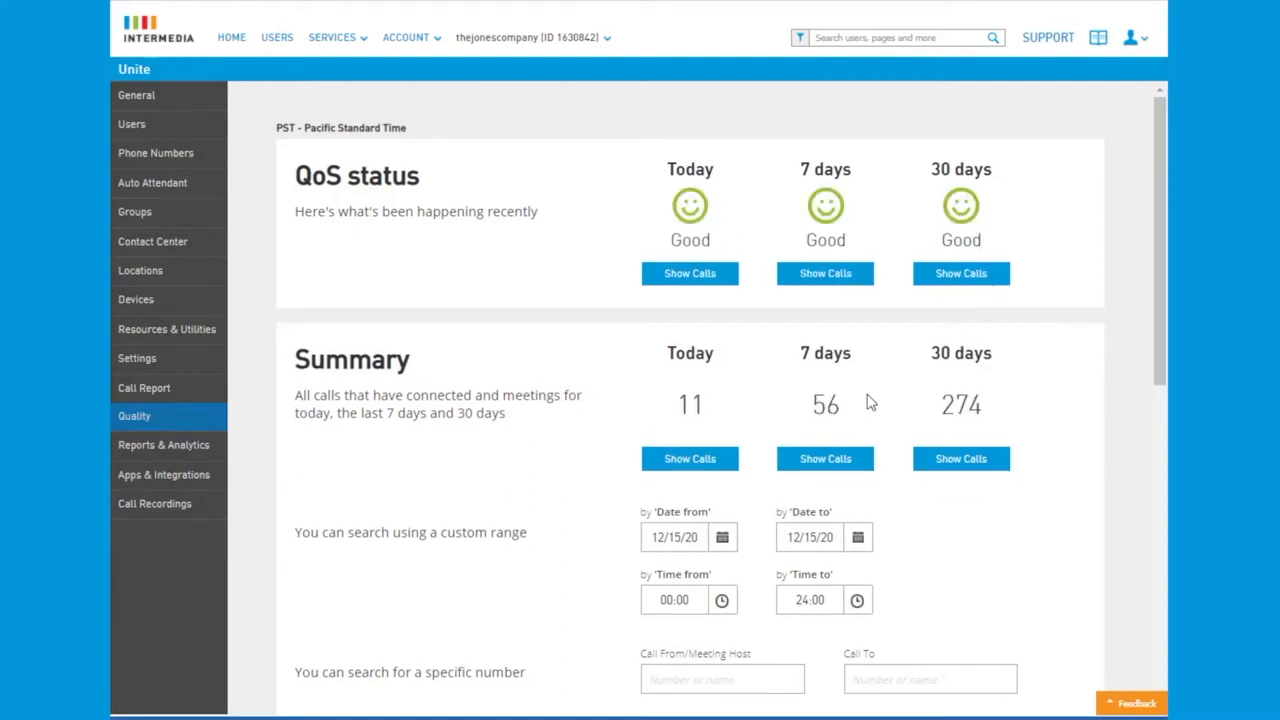
pyautogui.click(824, 272)
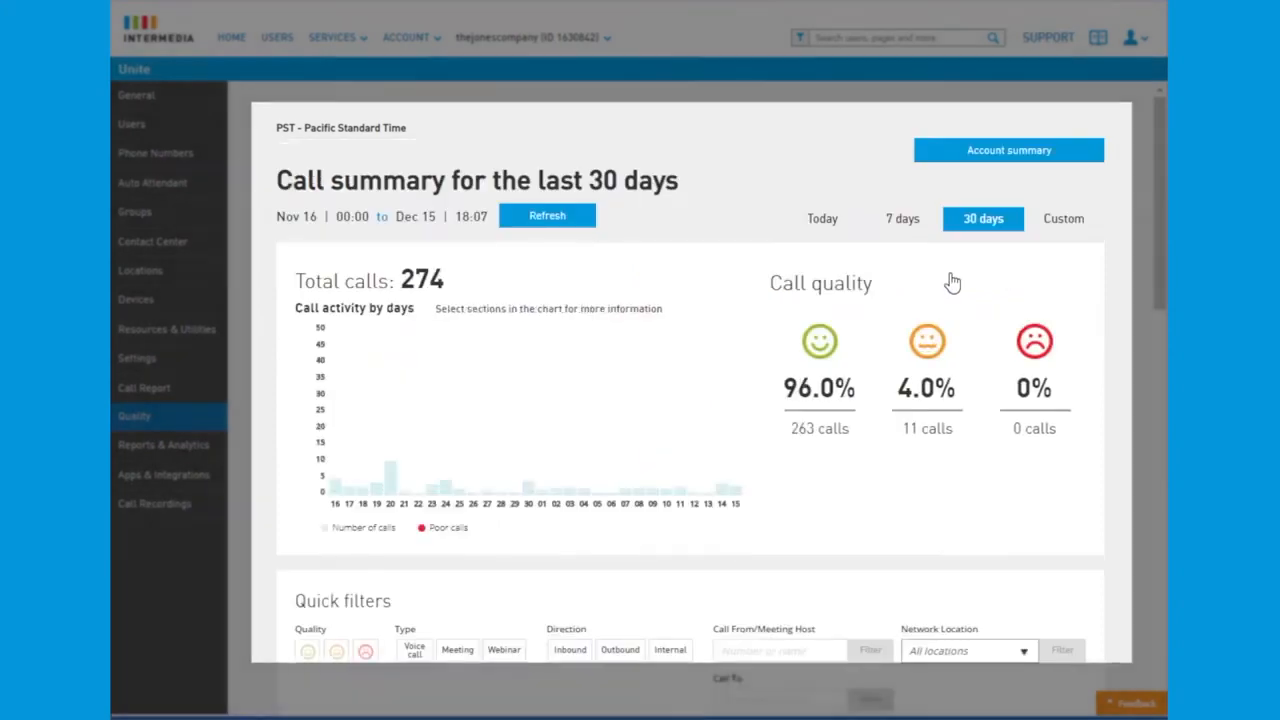
pyautogui.scroll(-3)
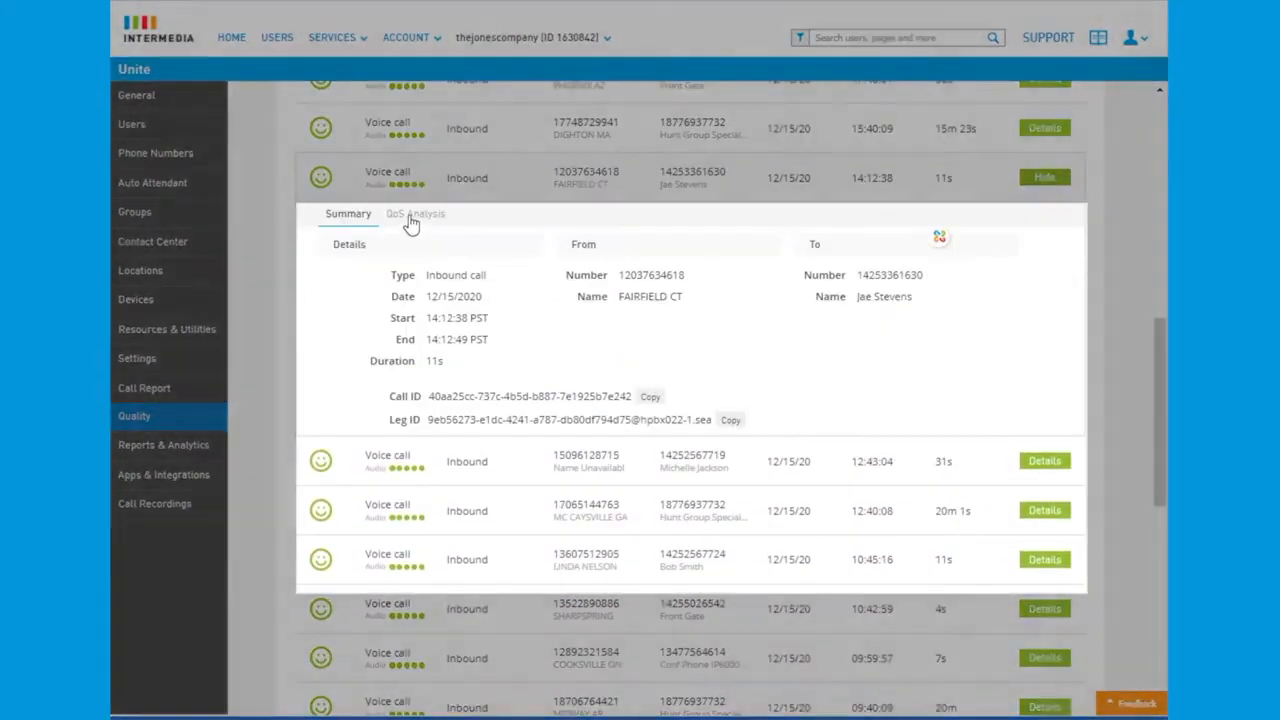
pyautogui.click(414, 212)
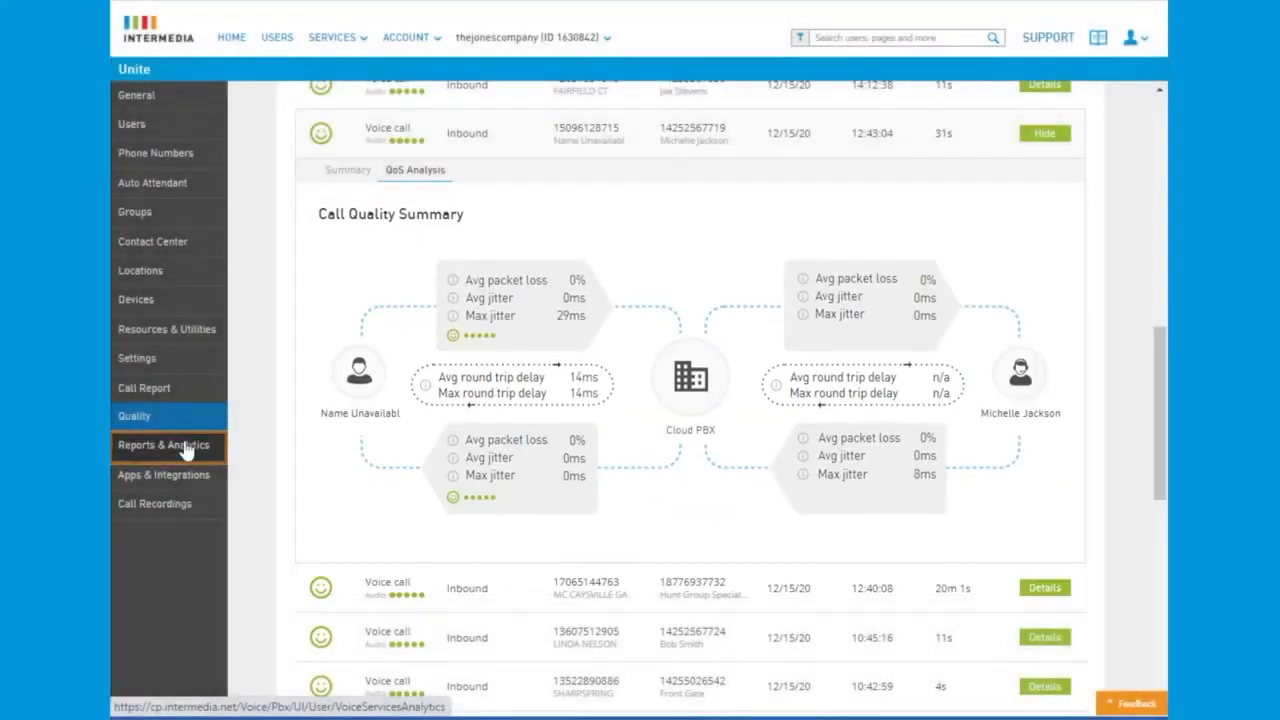
# - Run the User Activity historical report for Last month, Nov 1–30, 2020
pyautogui.click(164, 444)
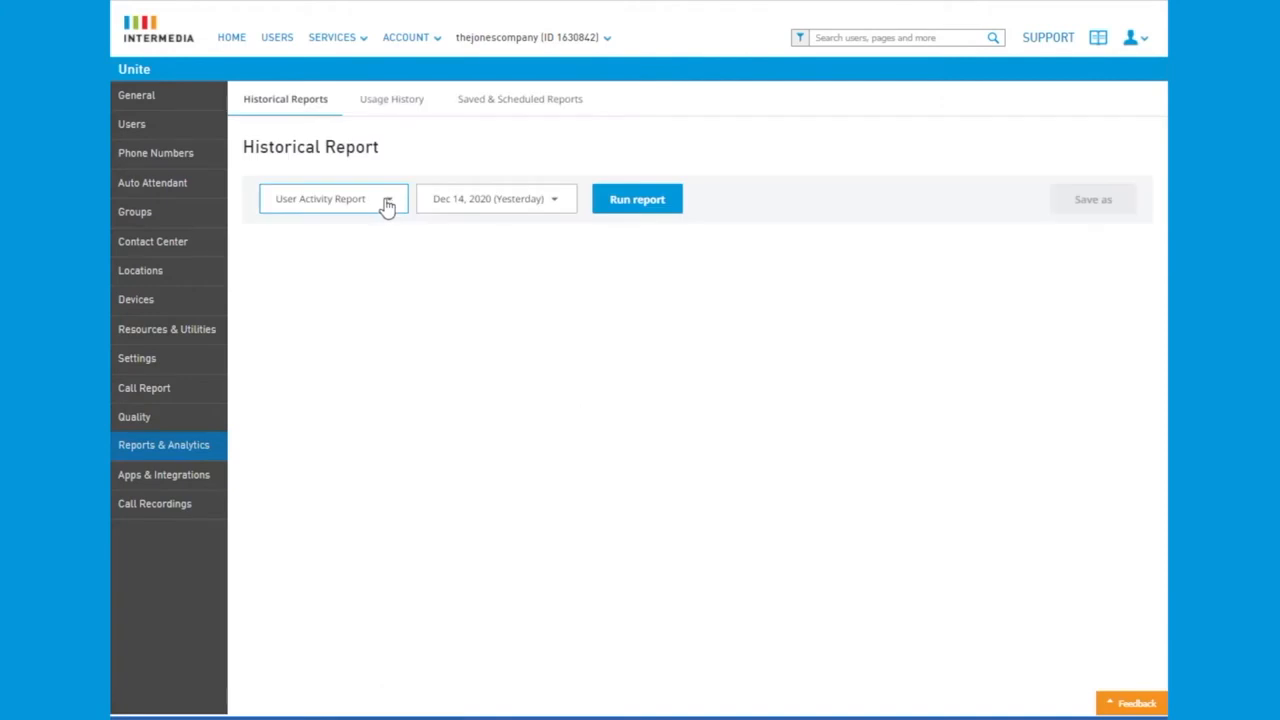
pyautogui.click(332, 198)
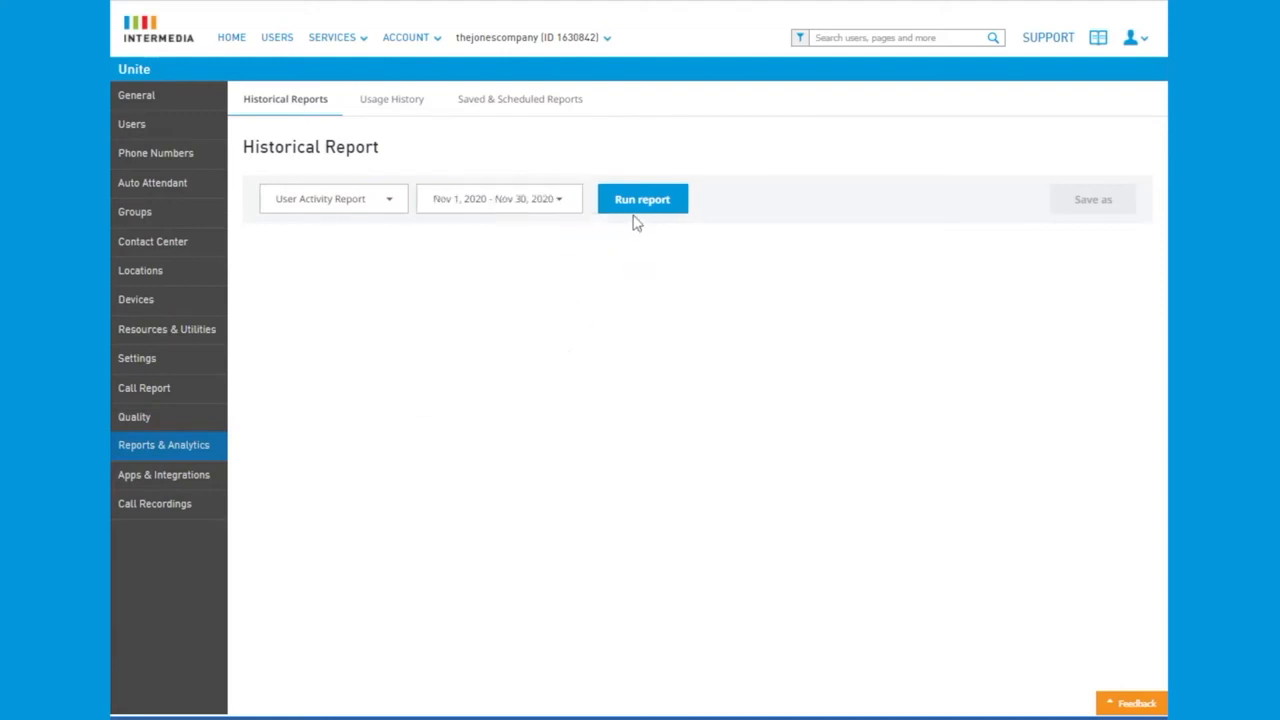
pyautogui.click(642, 200)
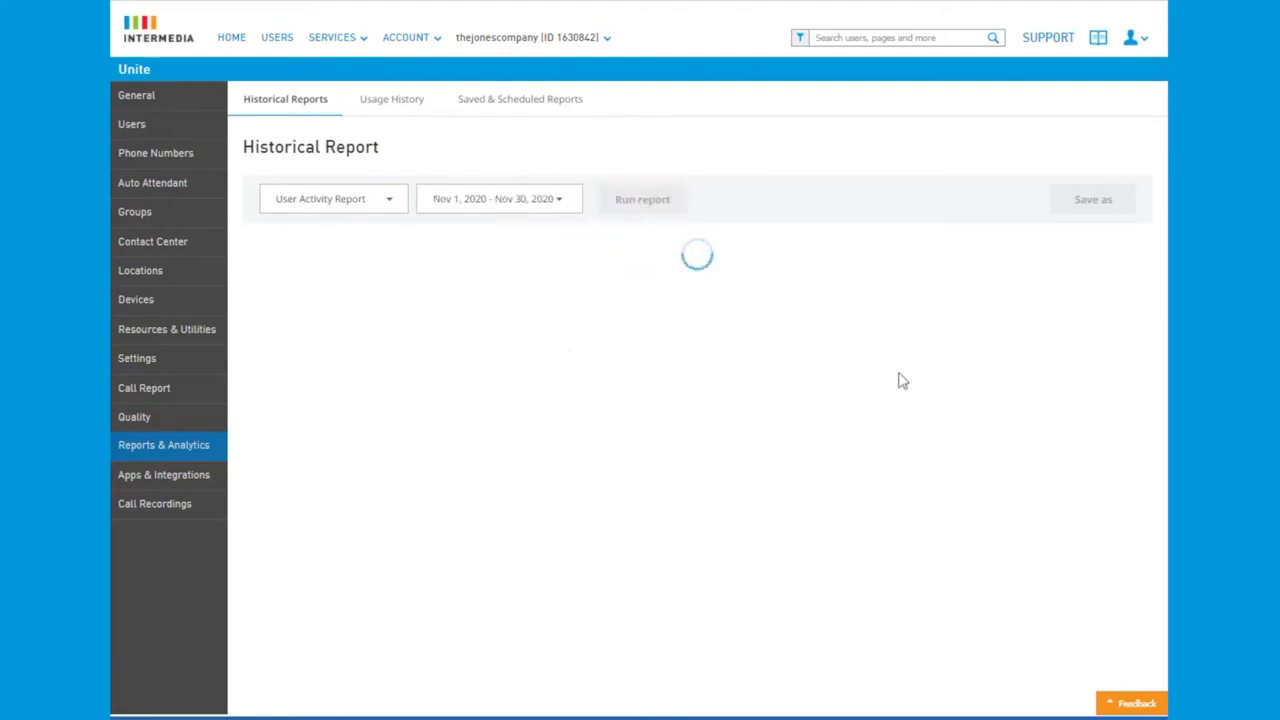
pyautogui.click(642, 200)
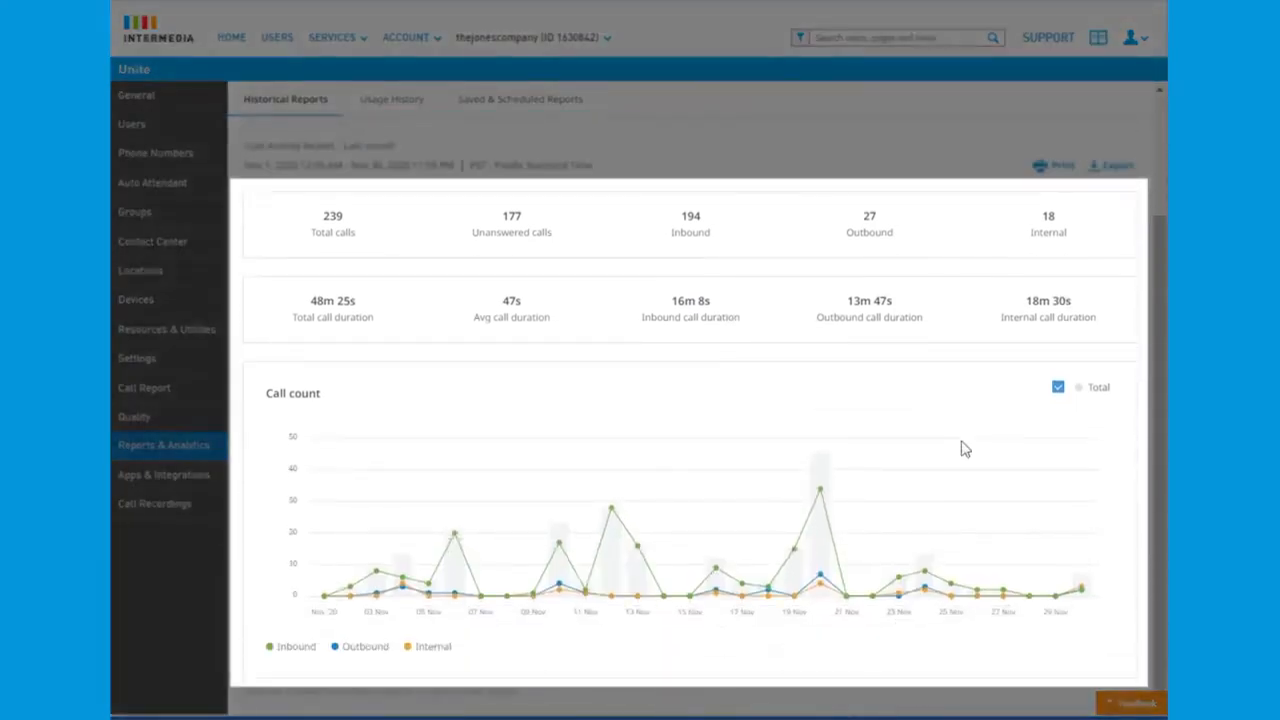
pyautogui.moveTo(820, 490)
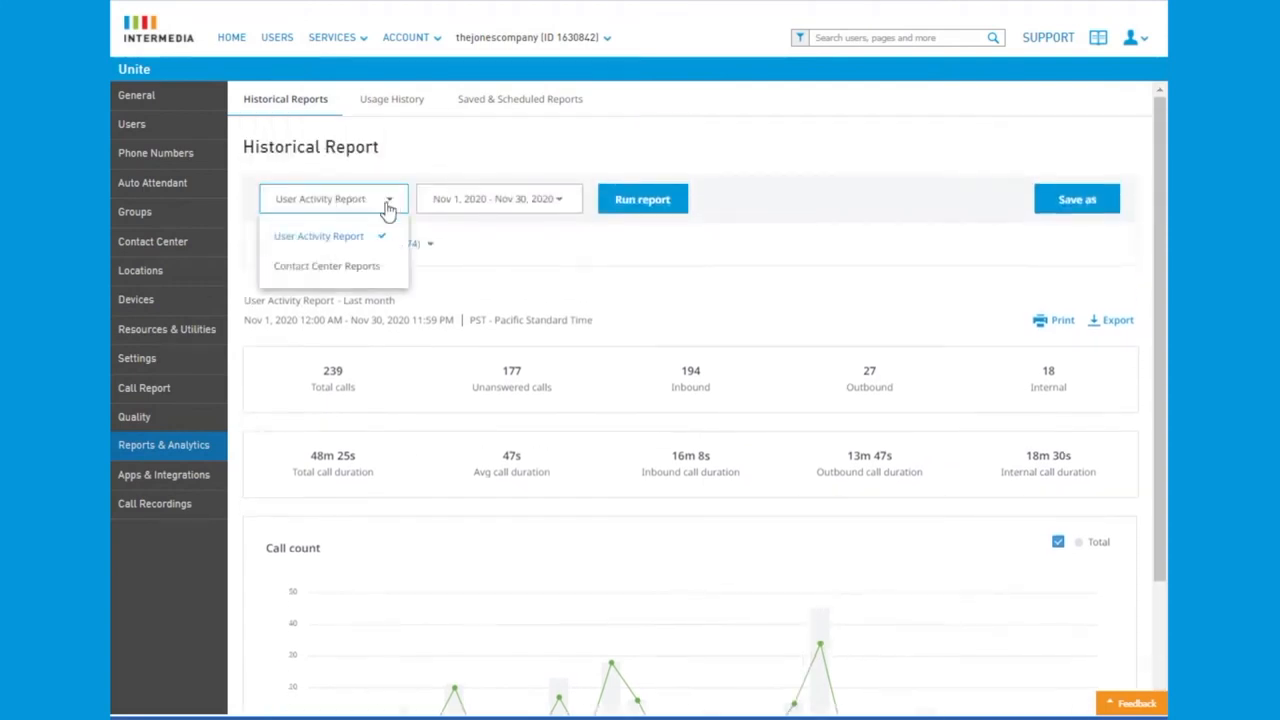
# - Switch to Contact Center Reports and run Agent Performance for November 2020, reviewing its charts
pyautogui.click(326, 264)
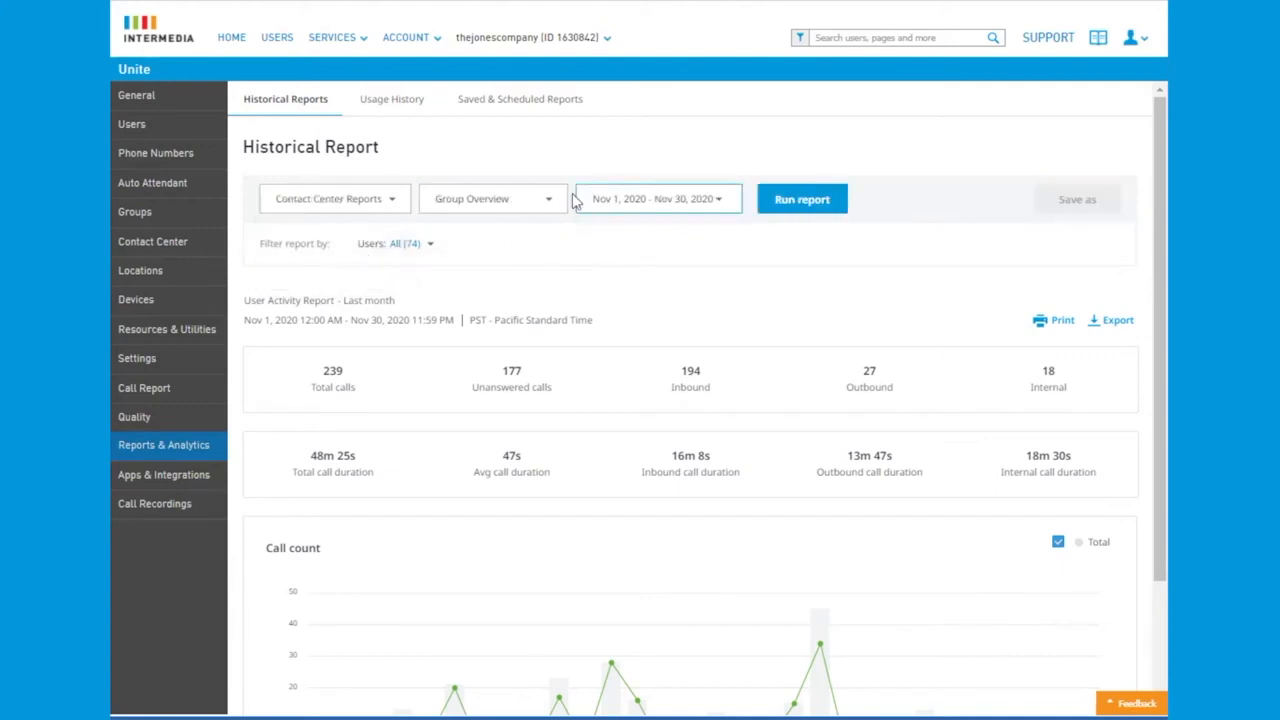
pyautogui.click(492, 198)
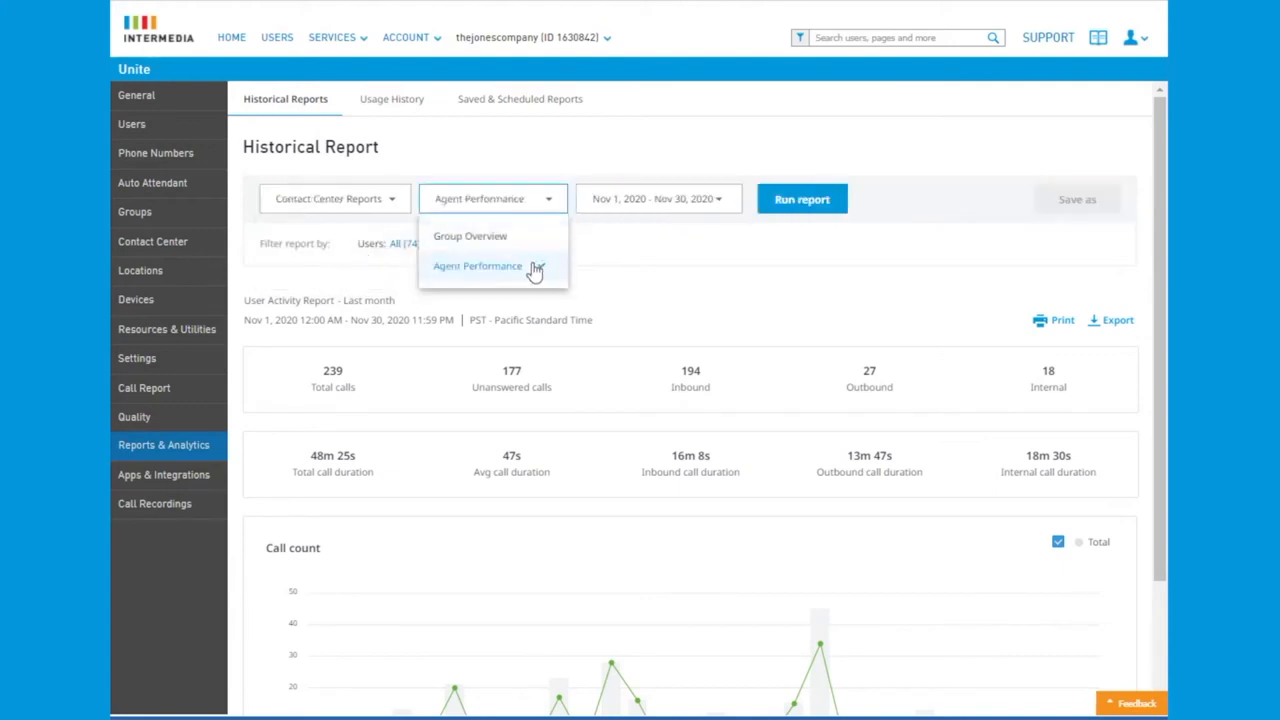
pyautogui.click(658, 198)
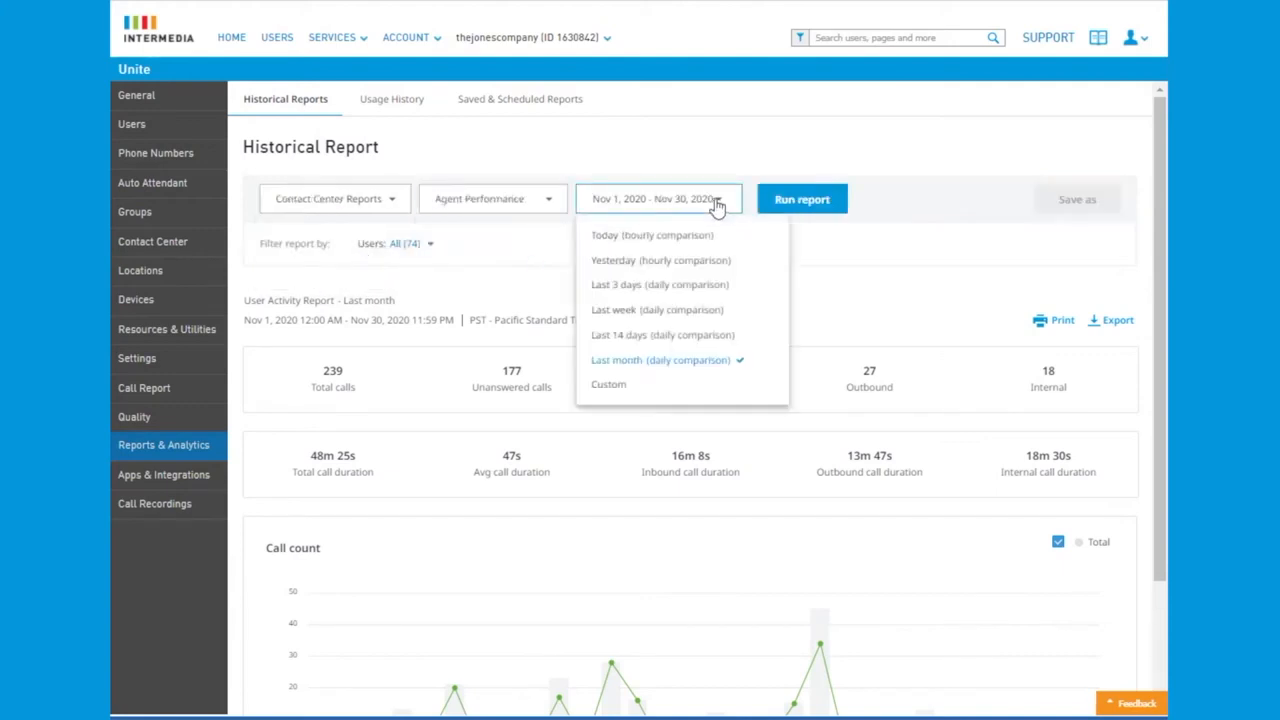
pyautogui.click(800, 200)
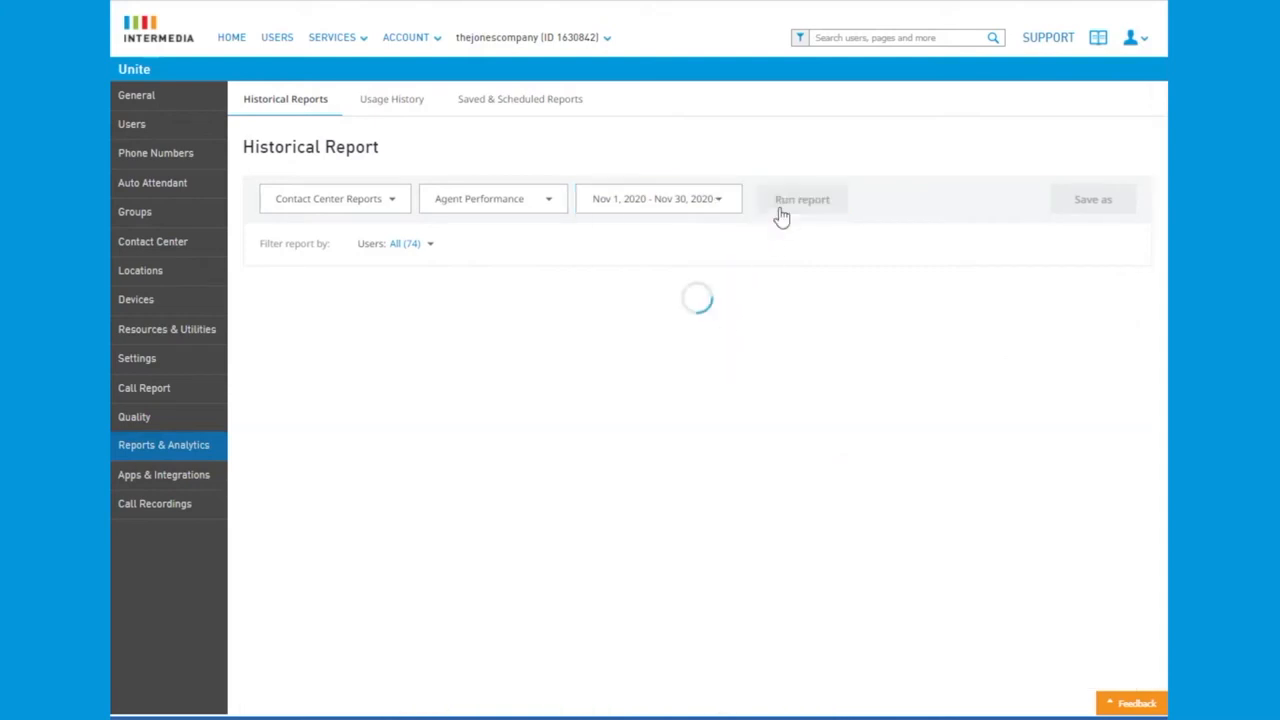
pyautogui.click(802, 200)
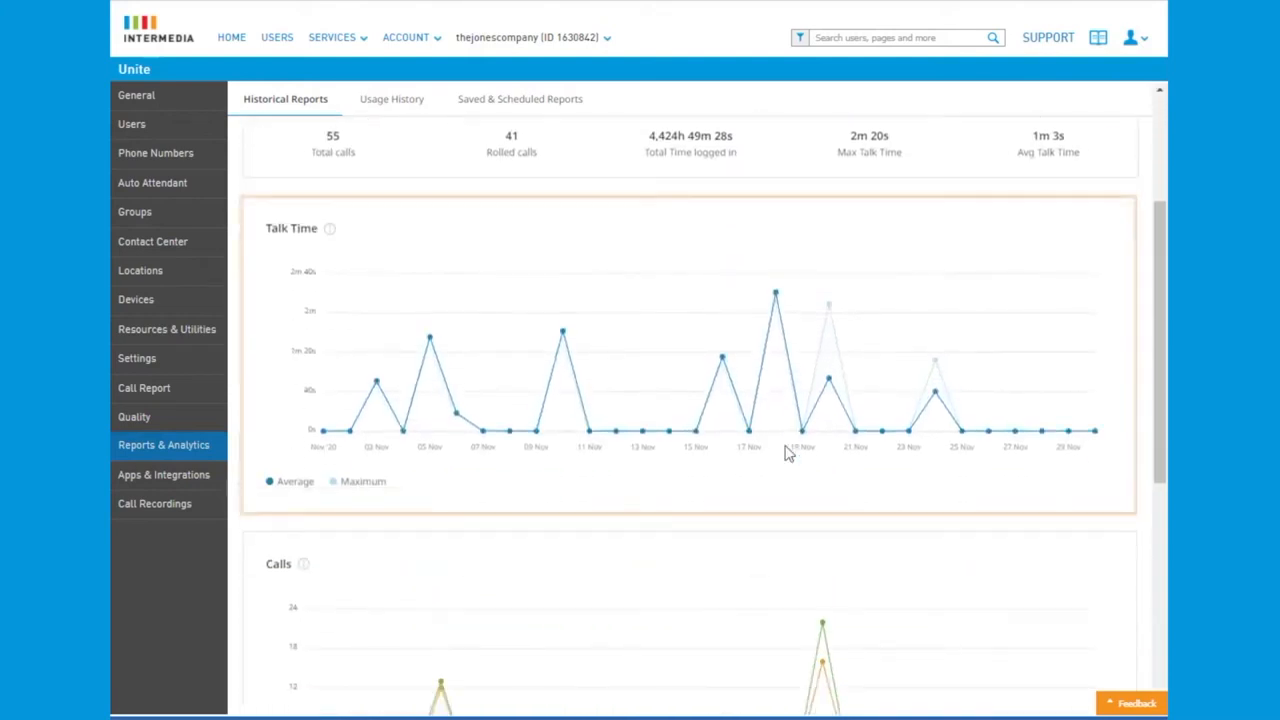
pyautogui.scroll(-3)
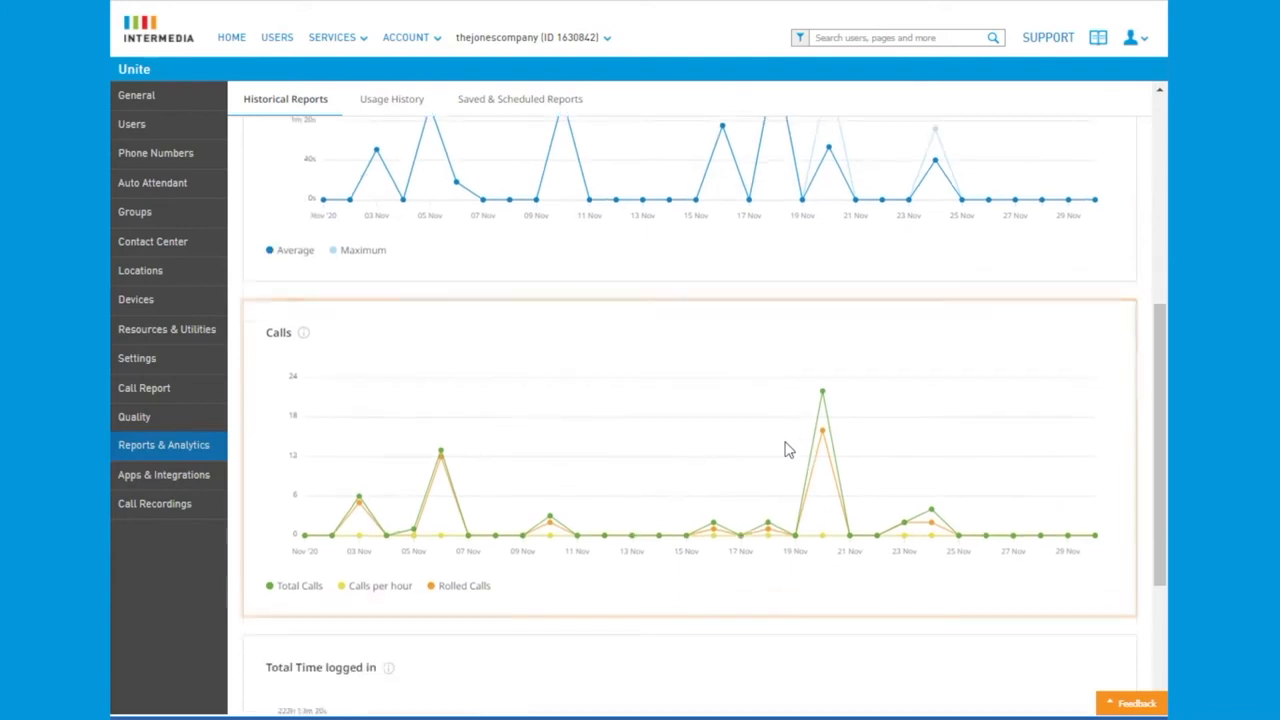
pyautogui.scroll(-3)
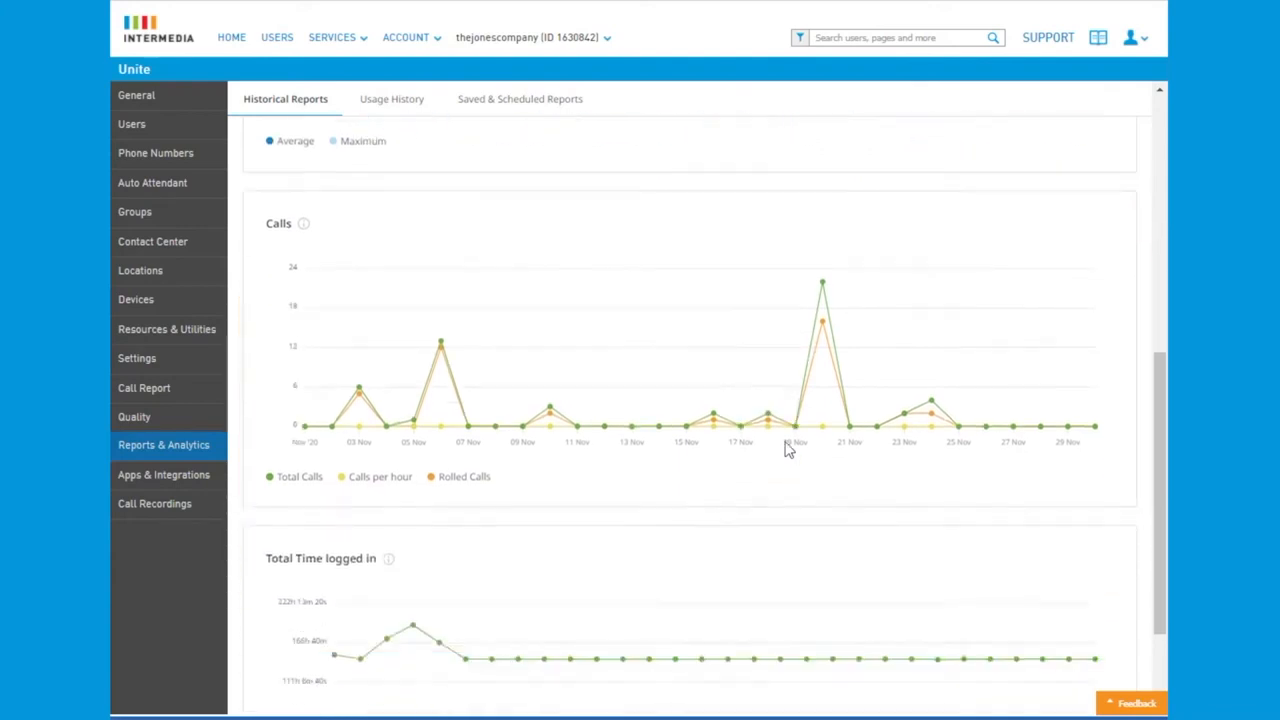
pyautogui.scroll(-3)
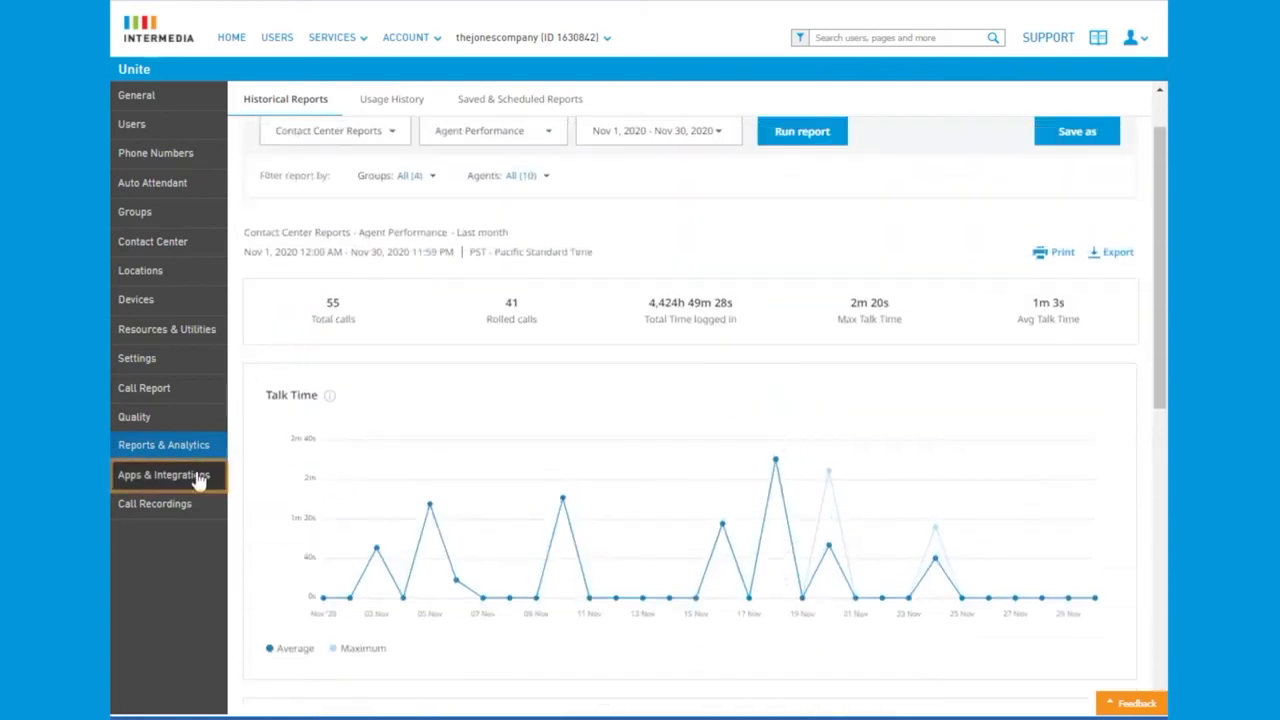
# - Browse the Apps & Integrations cards, then go back to the General Unite overview
pyautogui.click(164, 476)
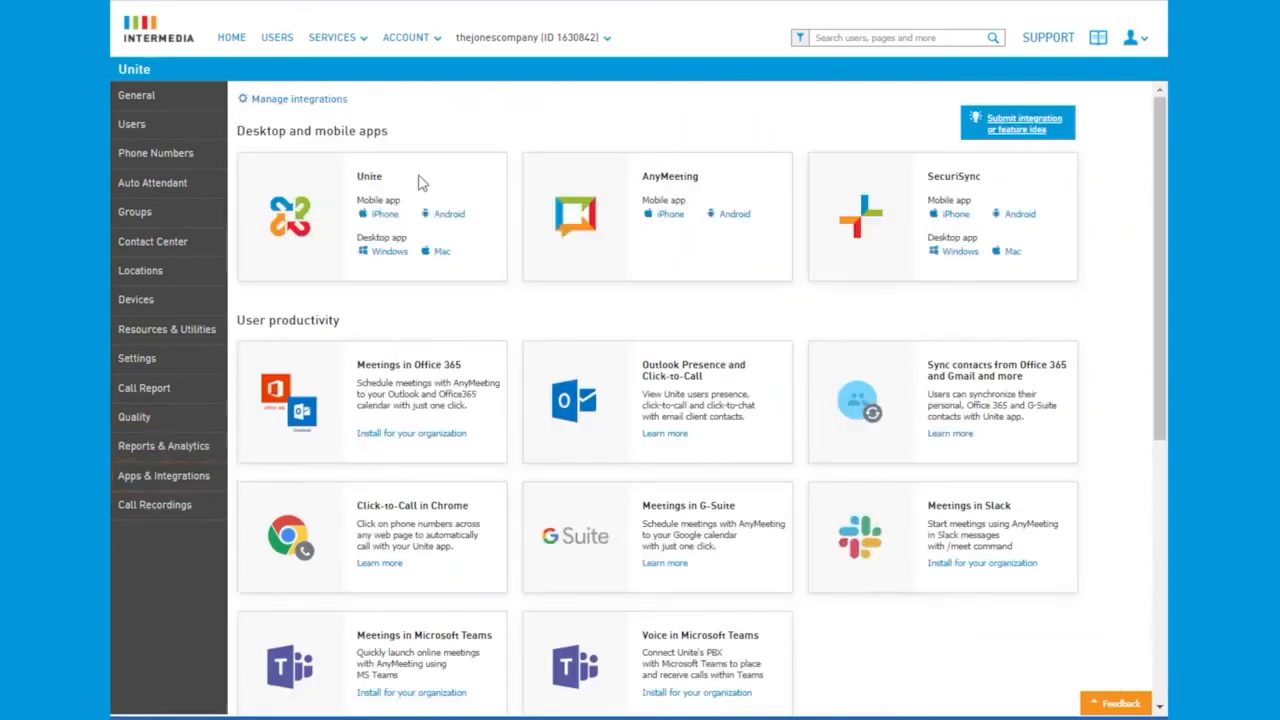
pyautogui.moveTo(660, 196)
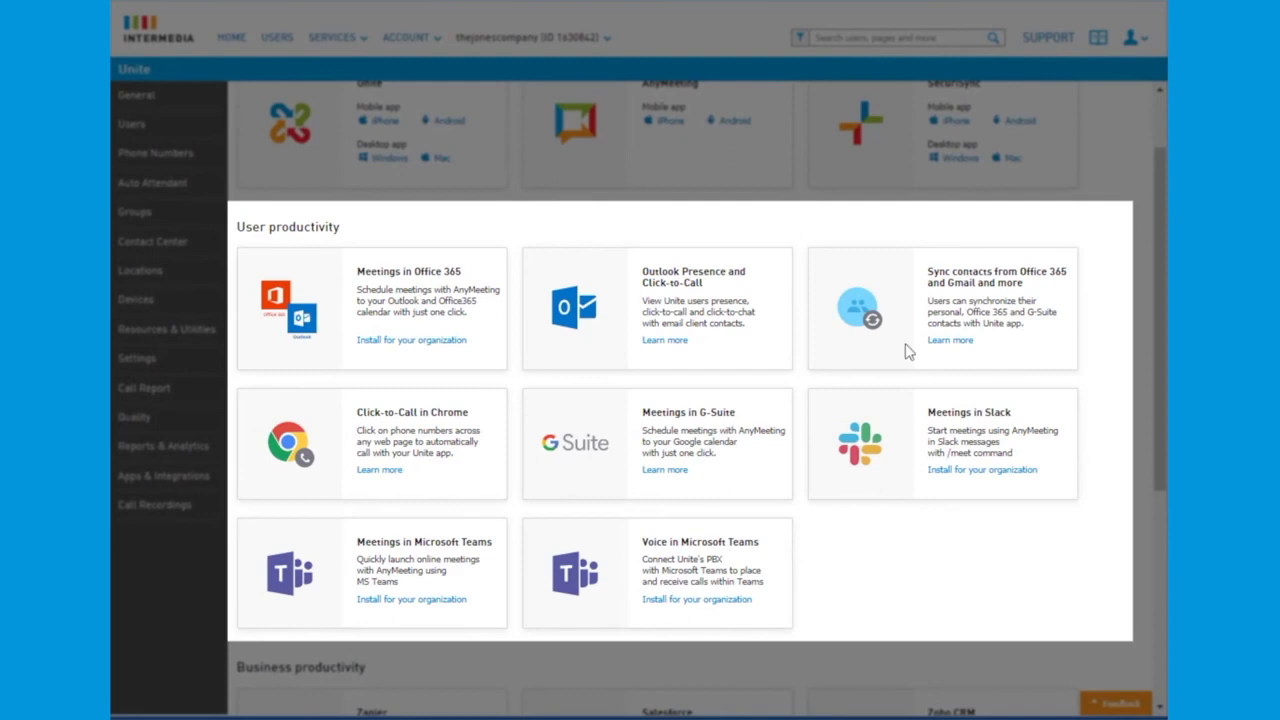
pyautogui.scroll(-3)
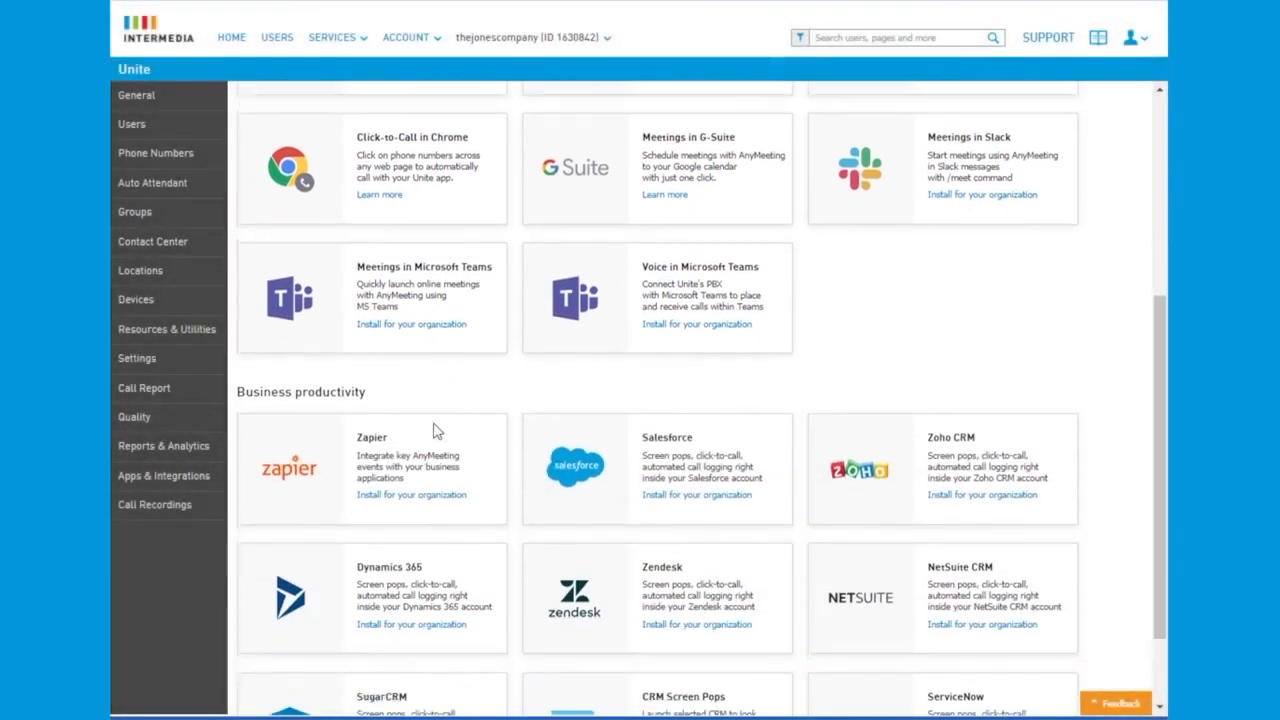
pyautogui.scroll(-3)
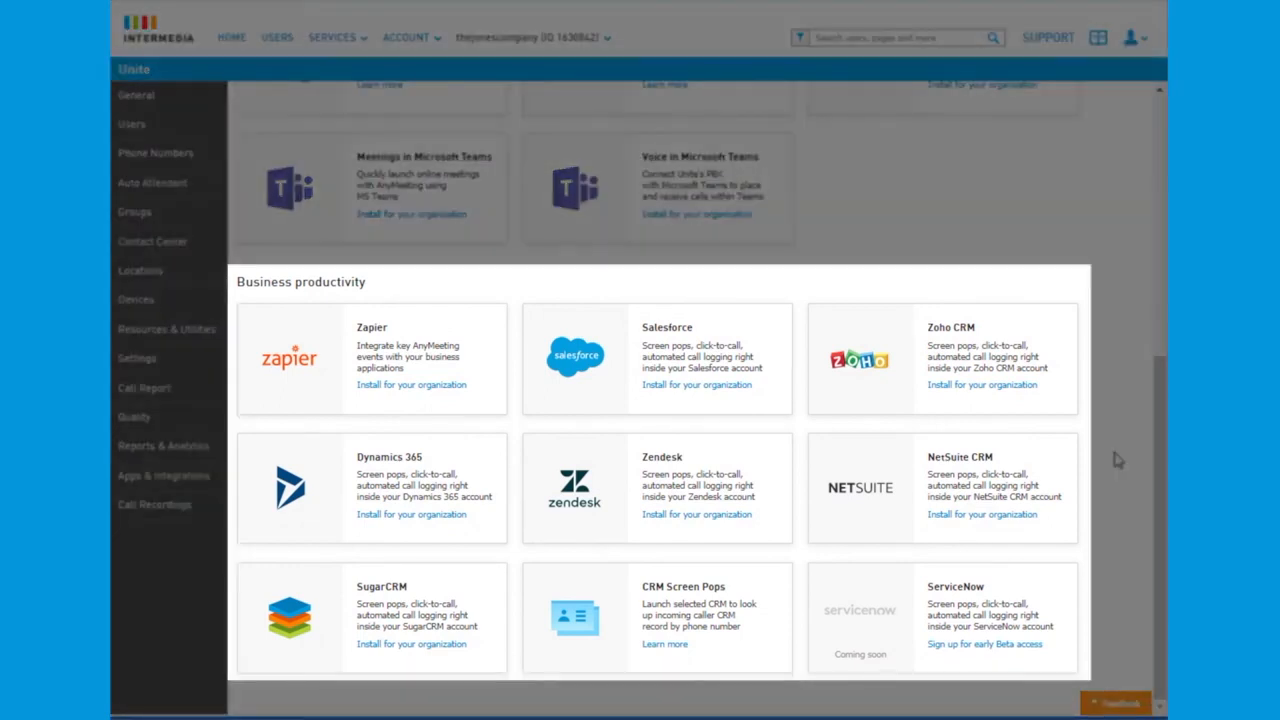
pyautogui.click(136, 94)
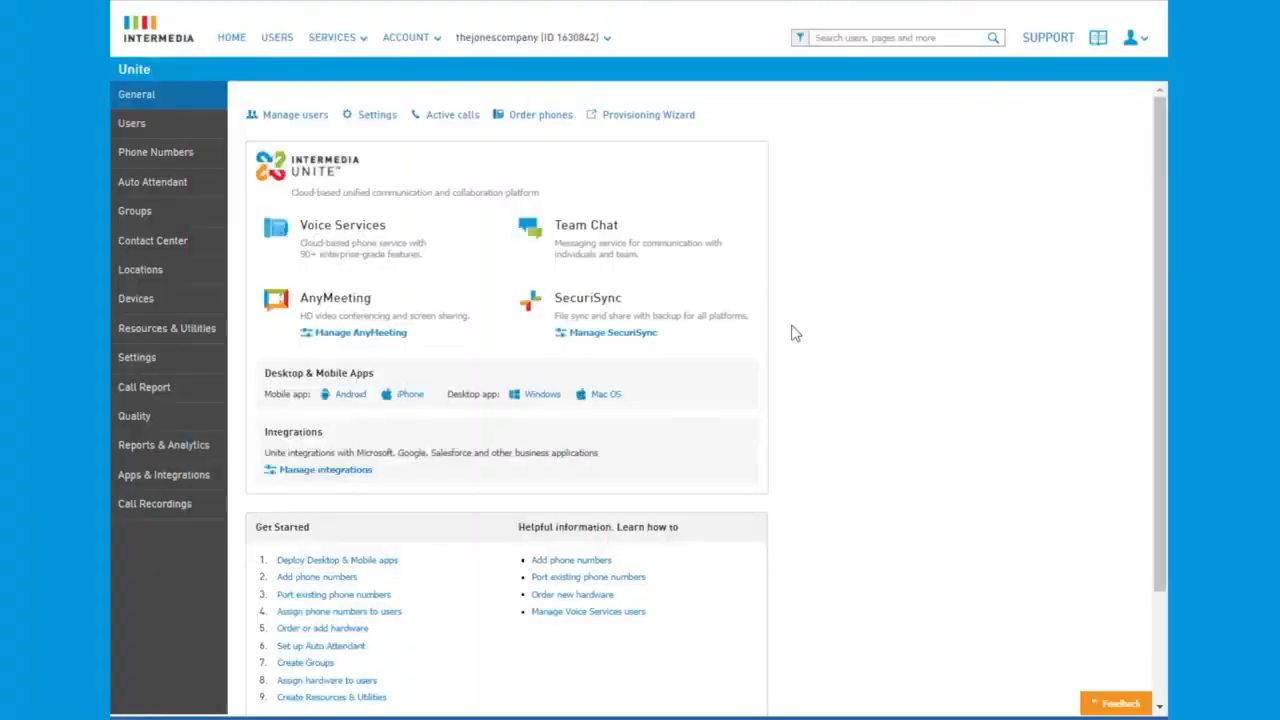